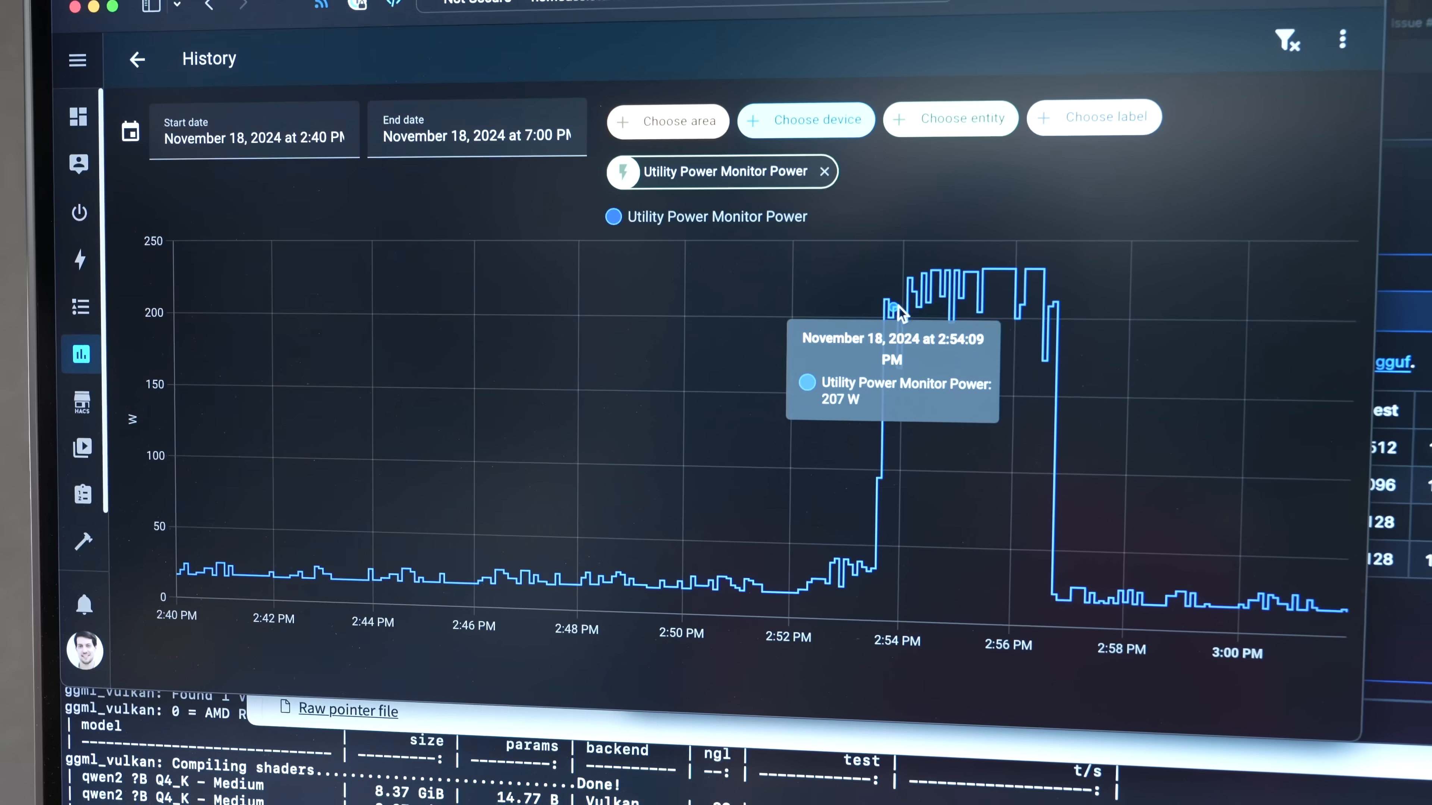
pyautogui.moveTo(1018, 302)
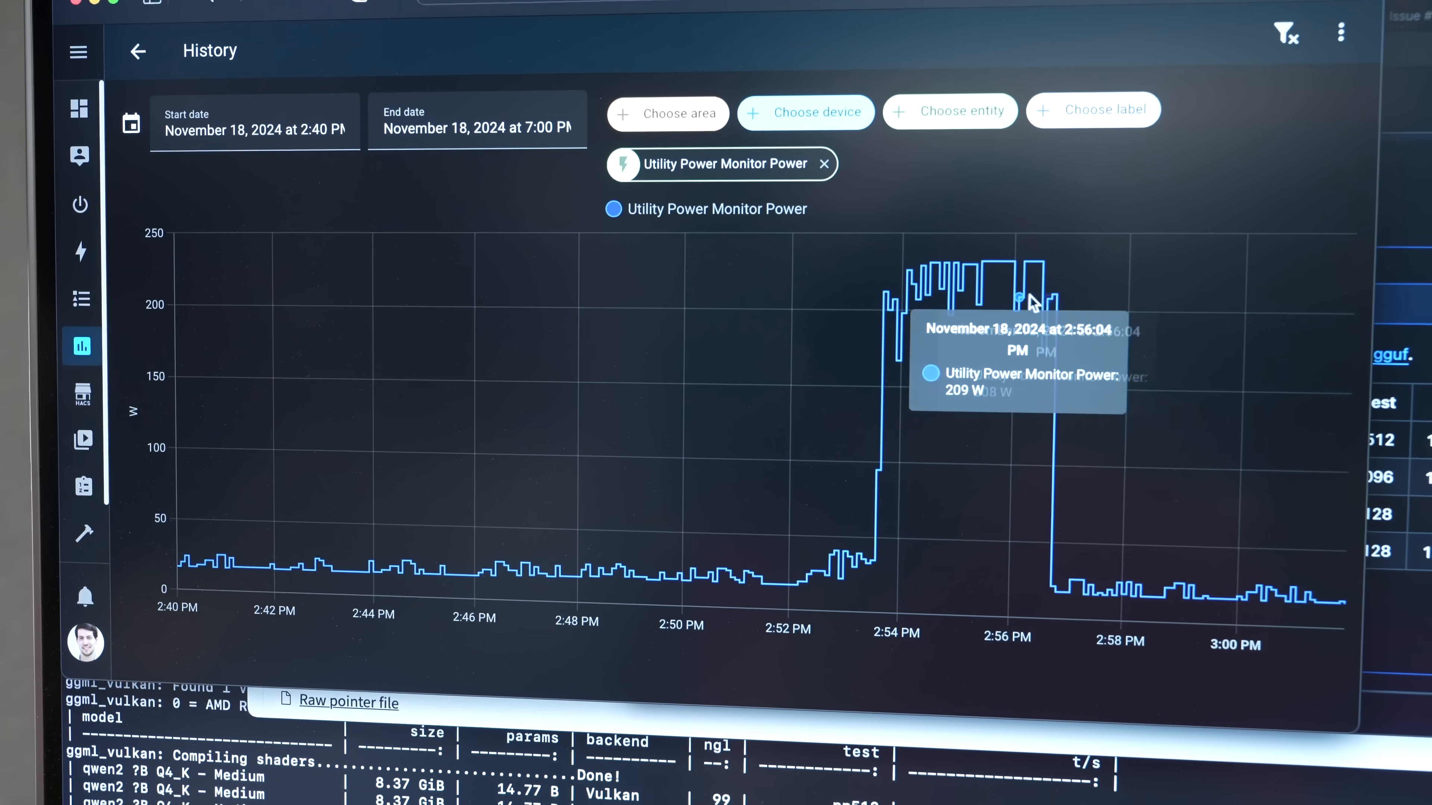